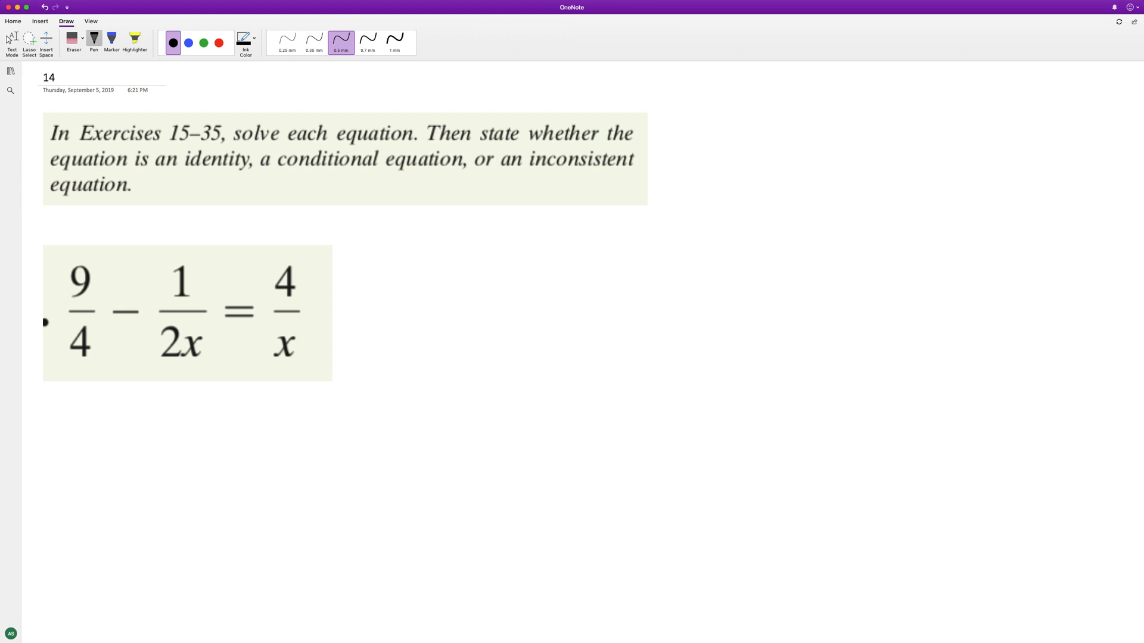
- Handwrite the multiplier 4x beside the printed equation and start the working line below it
drag(364, 251, 401, 280)
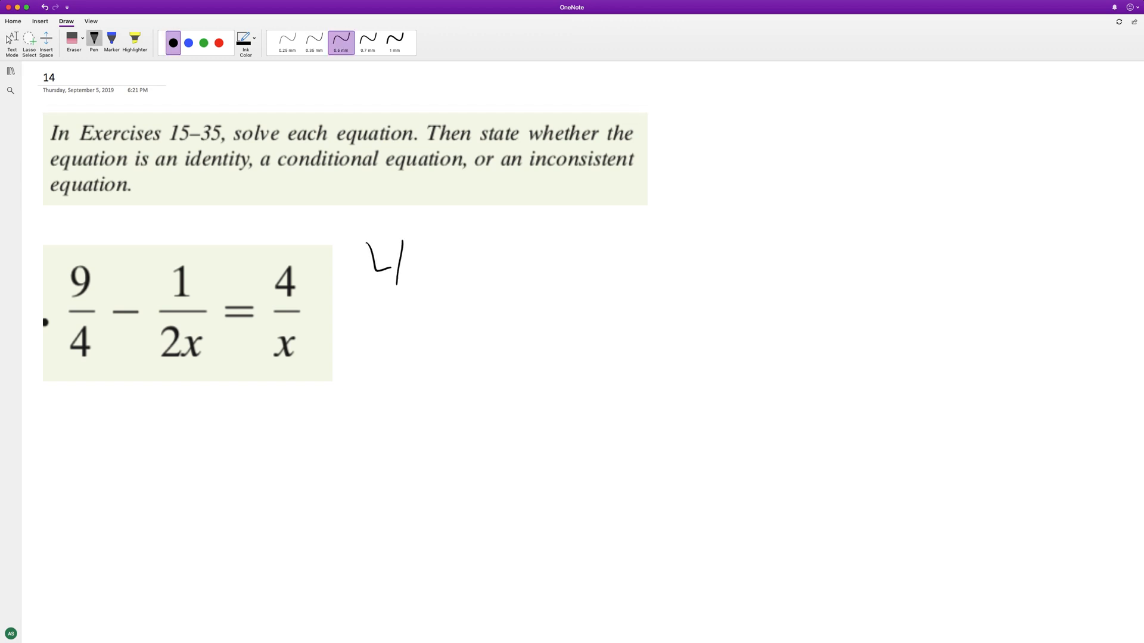
drag(416, 248, 449, 285)
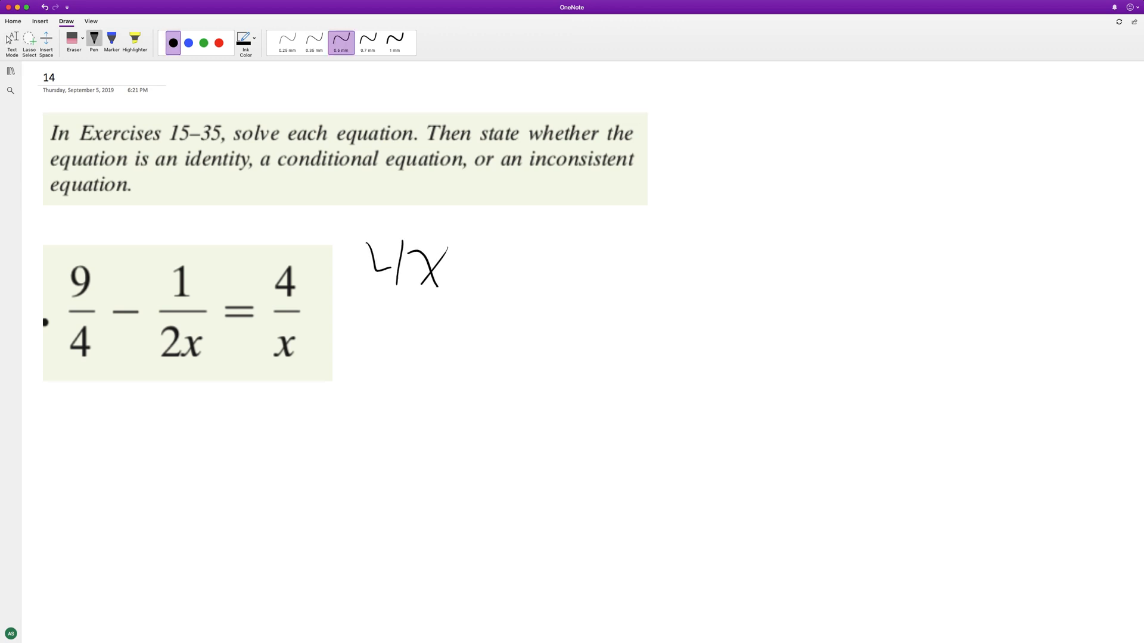
drag(106, 416, 98, 438)
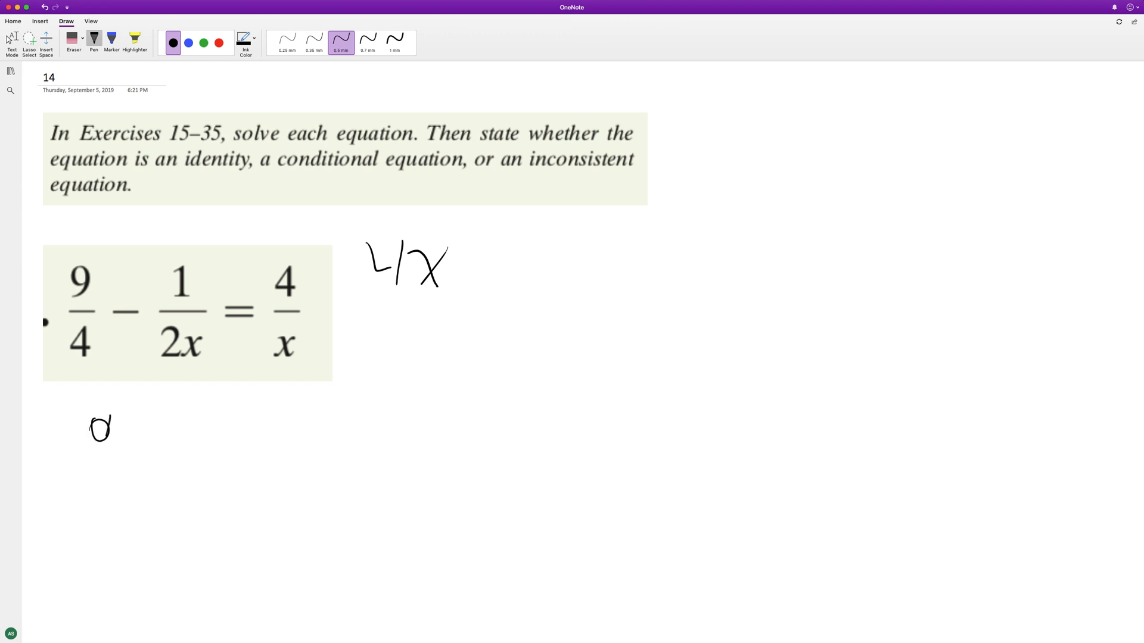
drag(131, 426, 146, 463)
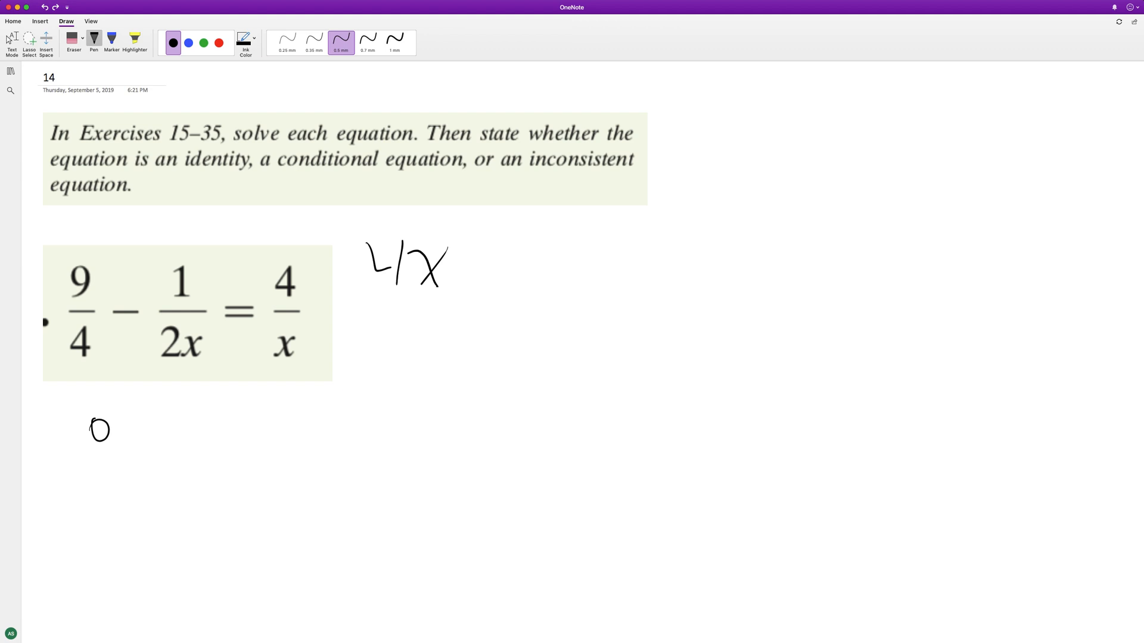
- Handwrite 4x·9/4 − 4x·1/(2x) = 4/x·4x beneath the equation, cancelling the 4s in the first term
drag(87, 423, 98, 467)
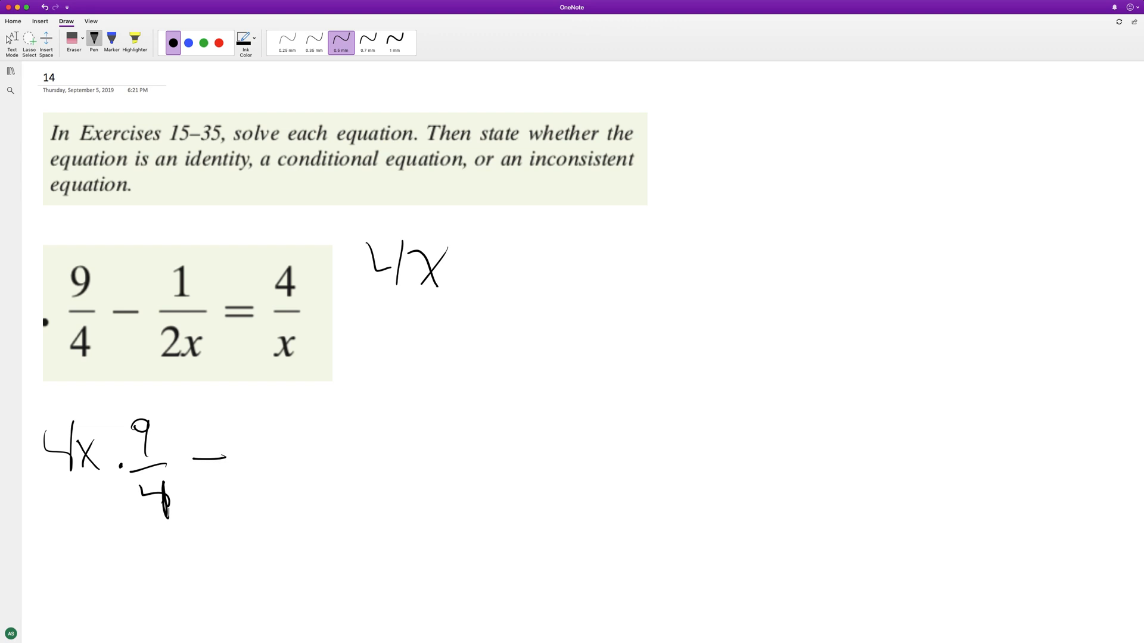
drag(259, 416, 314, 449)
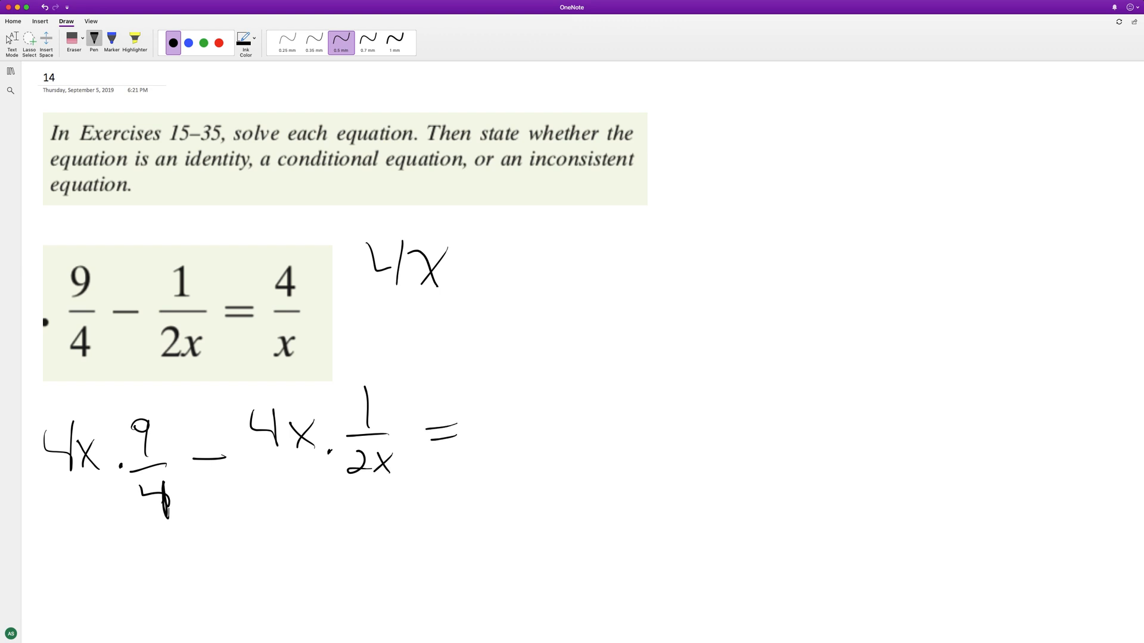
drag(481, 365, 525, 459)
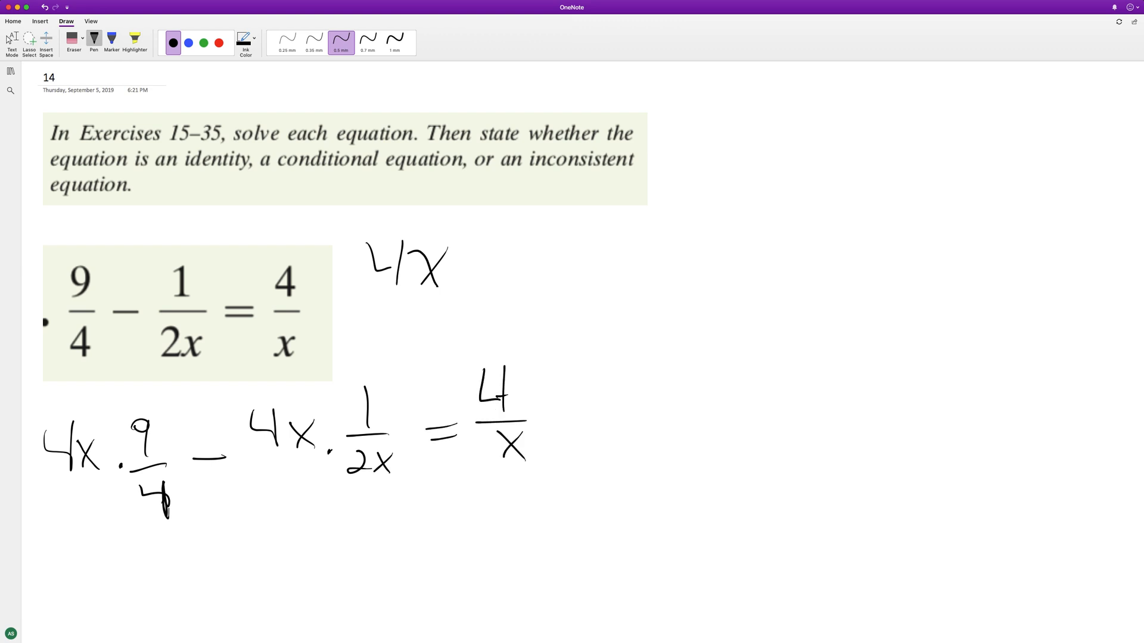
drag(544, 405, 583, 387)
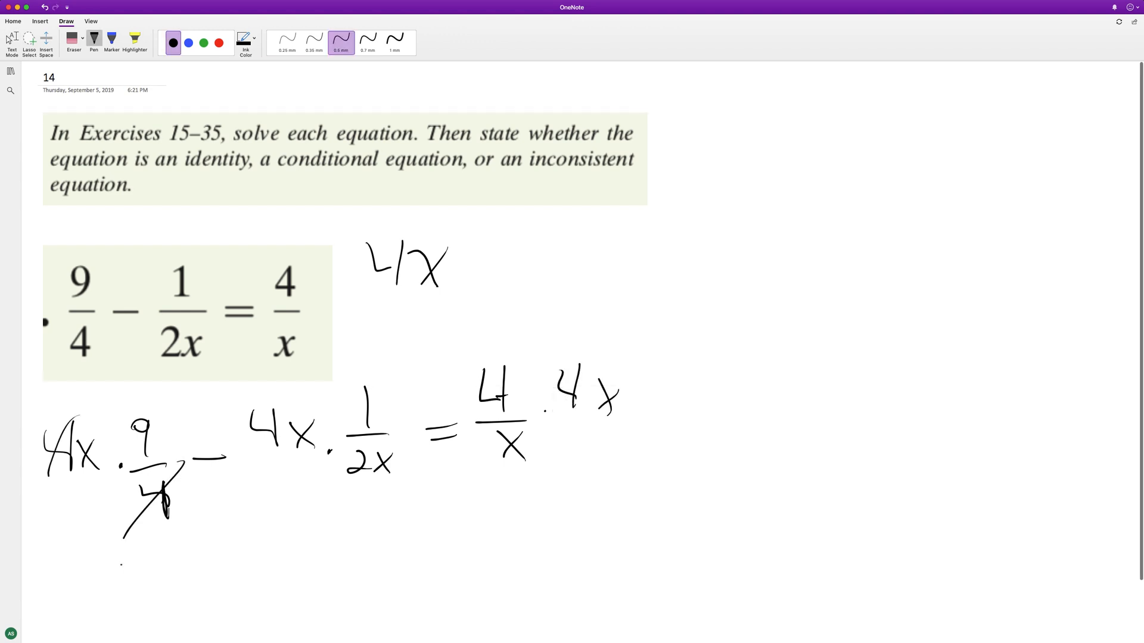
- Cancel 4x against 2x and the x's on the right, writing the simplified line 9x − 2 = 16
drag(120, 576, 234, 569)
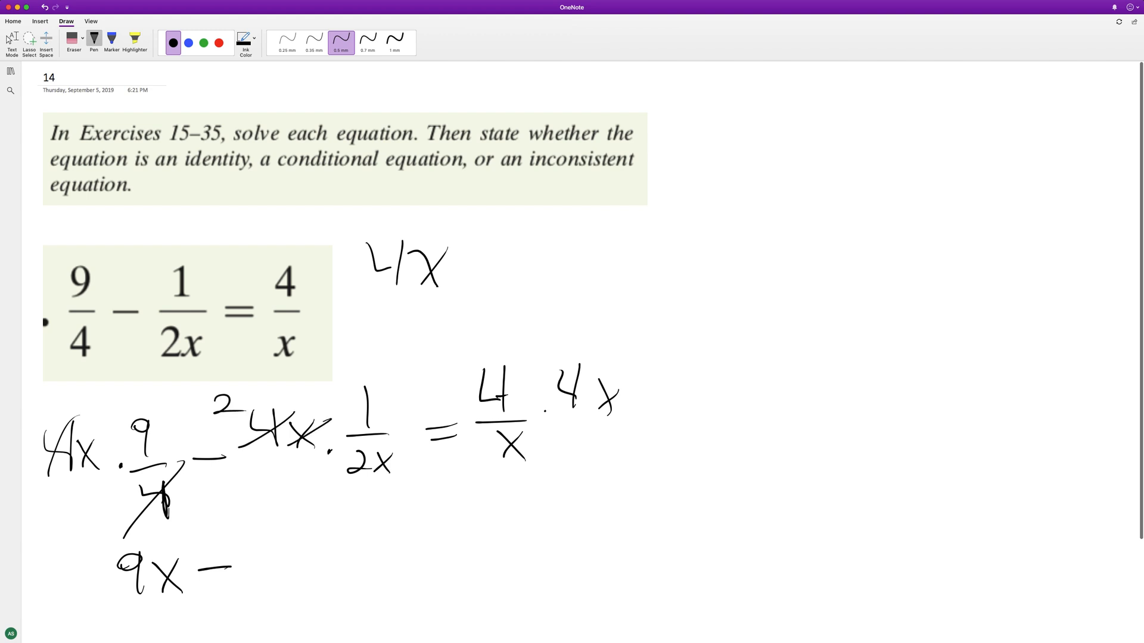
drag(263, 533, 357, 547)
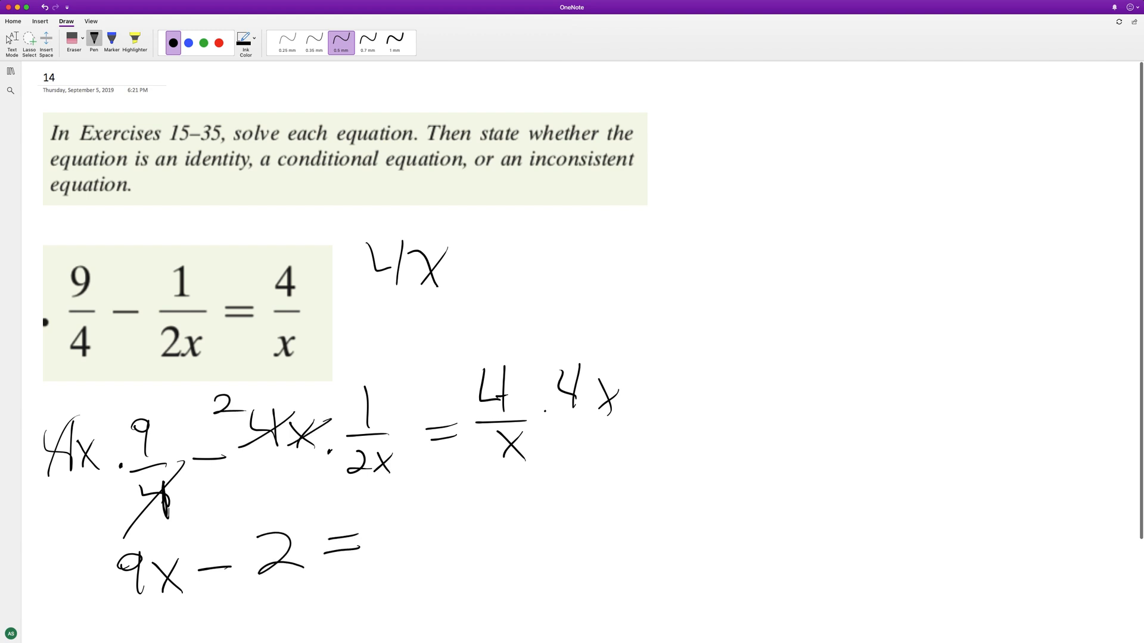
drag(475, 467, 649, 365)
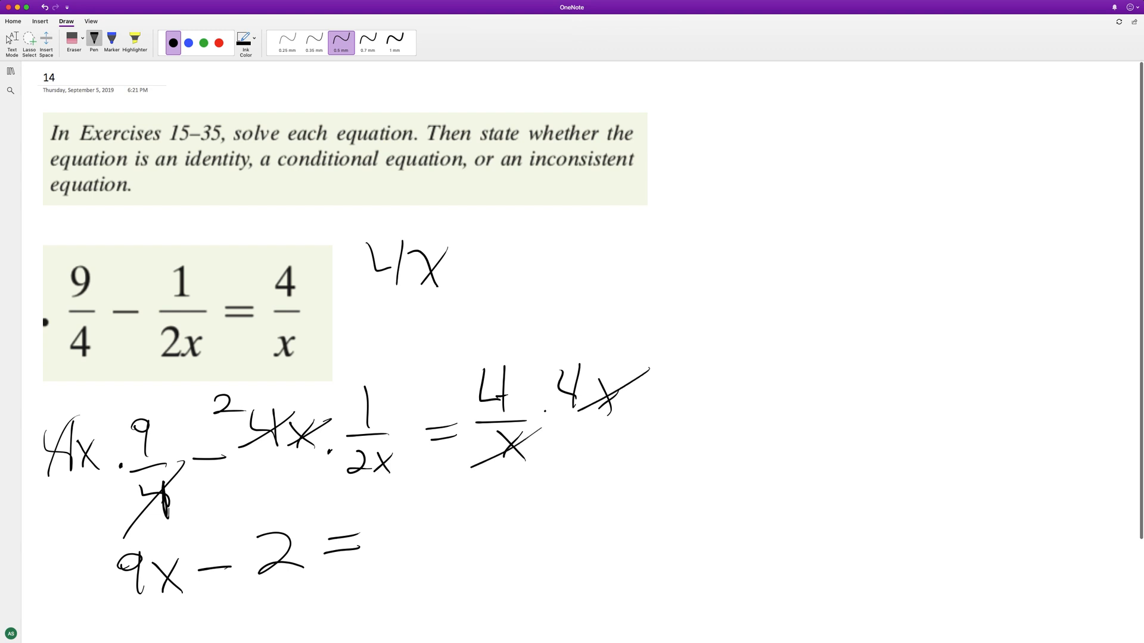
drag(405, 511, 445, 555)
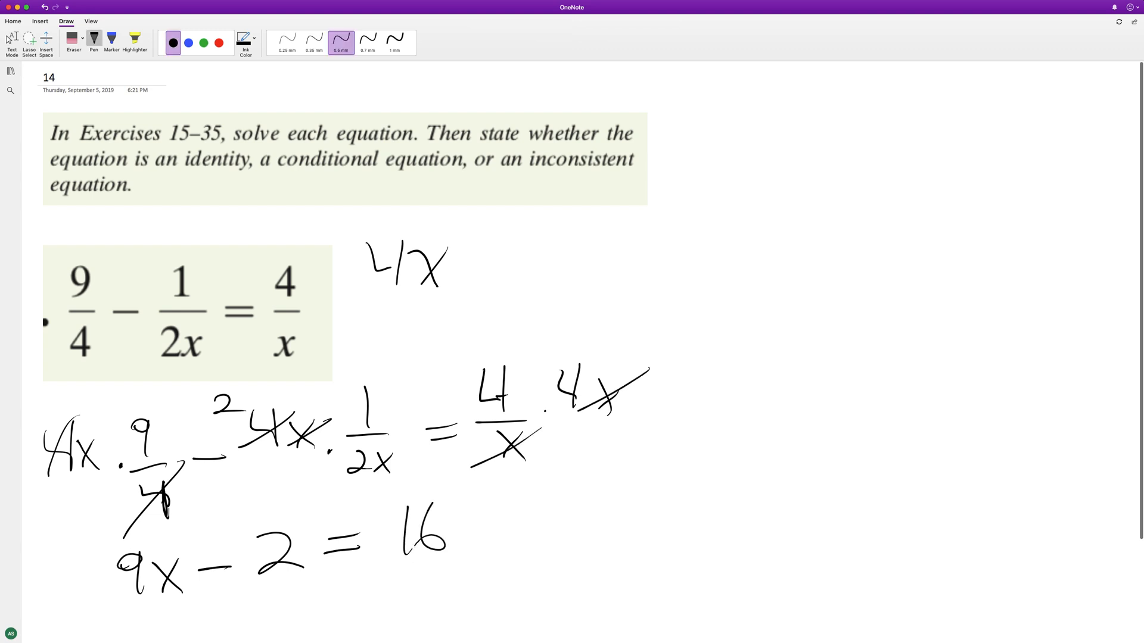